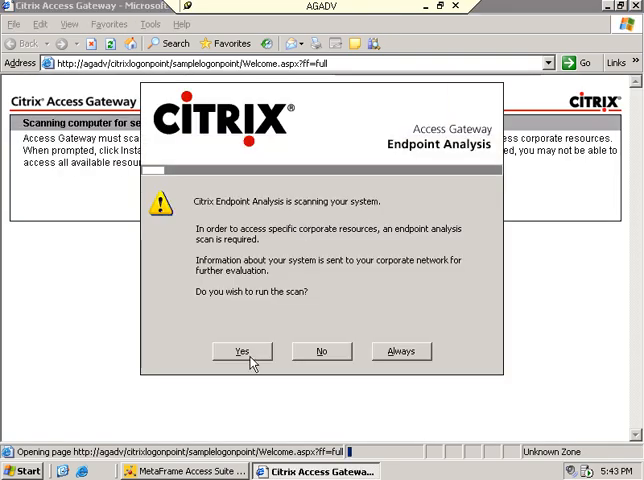
Accept the Endpoint Analysis scan and log in with the entered credentials
left_click(240, 352)
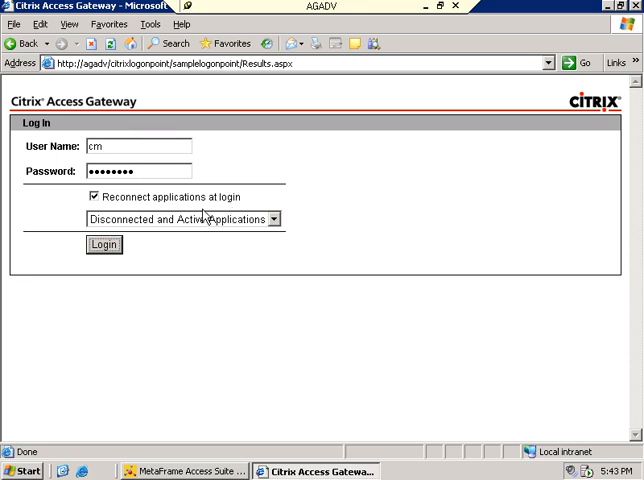
left_click(104, 244)
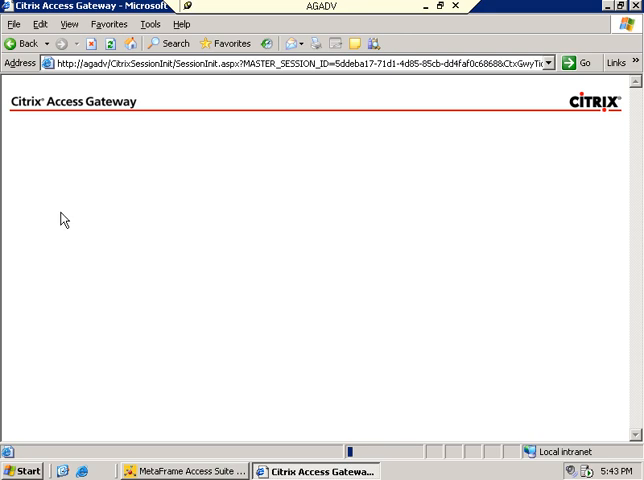
mouse_move(272, 172)
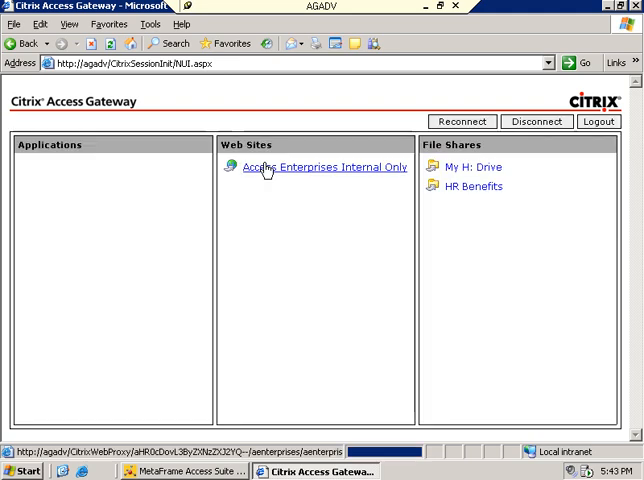
Open the HR Benefits file share listing the 2010 Holiday Schedule presentation
left_click(472, 188)
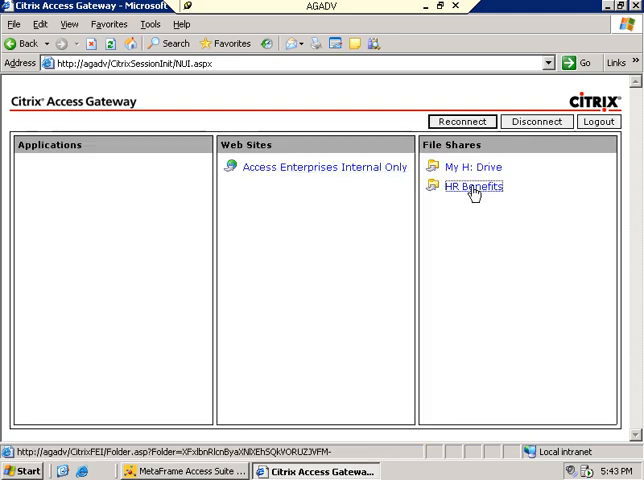
left_click(472, 188)
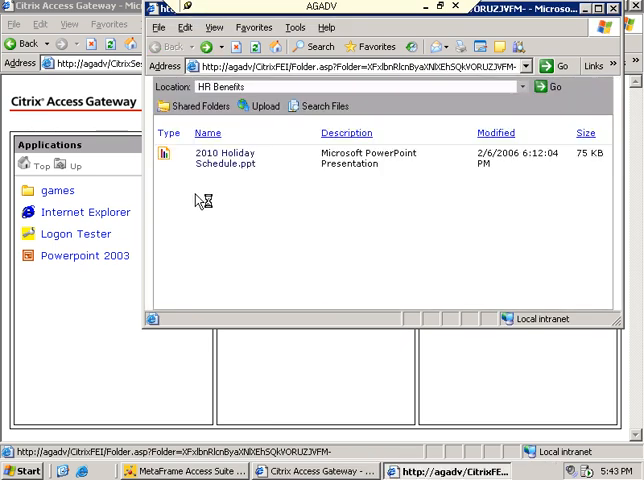
left_click(84, 256)
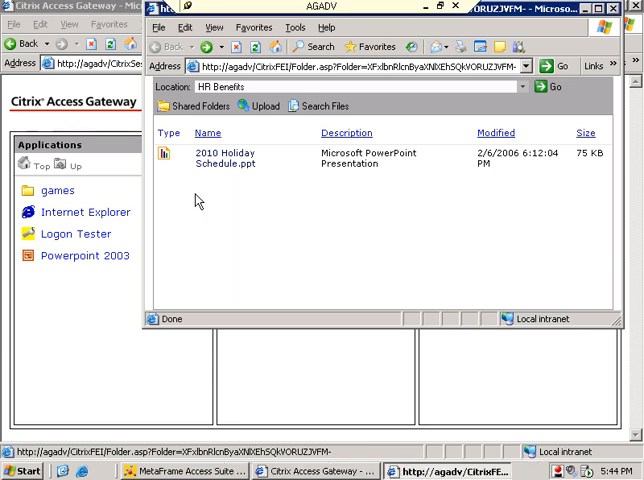
Open the 2010 Holiday Schedule presentation and list the Save As locations showing client drives
double_click(228, 160)
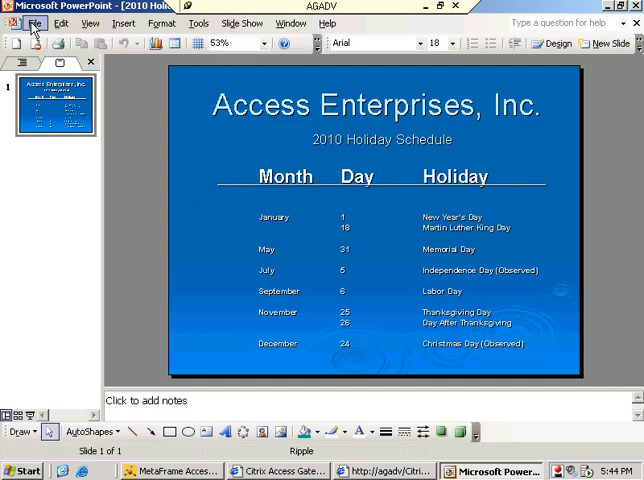
left_click(36, 24)
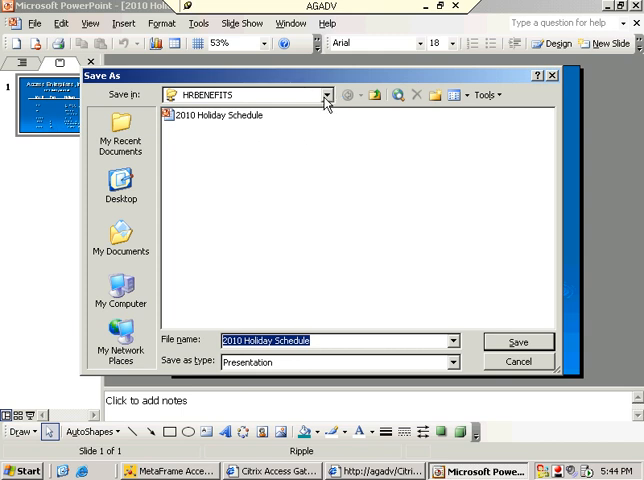
left_click(324, 96)
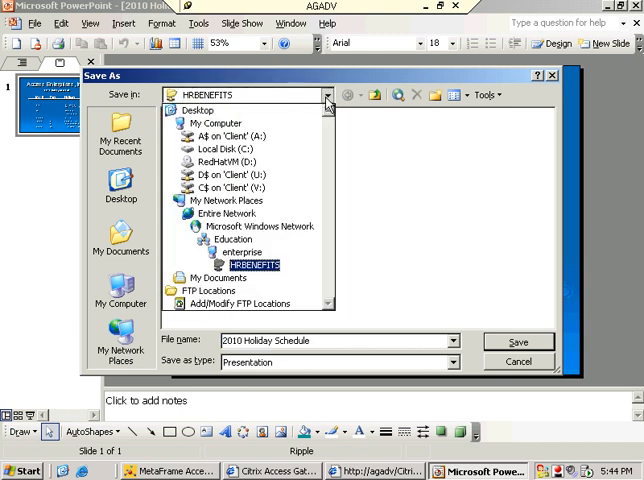
left_click(230, 188)
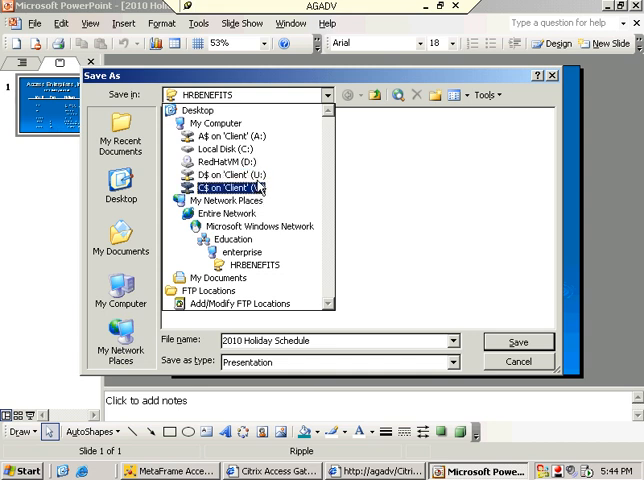
Cancel the Save As dialog and exit PowerPoint via the File menu
left_click(220, 150)
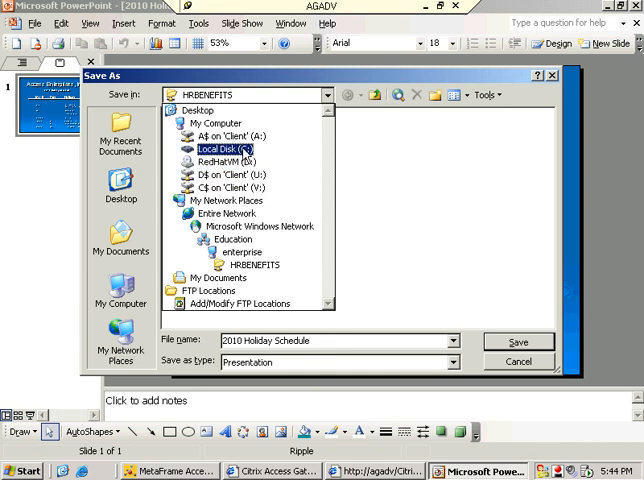
left_click(228, 162)
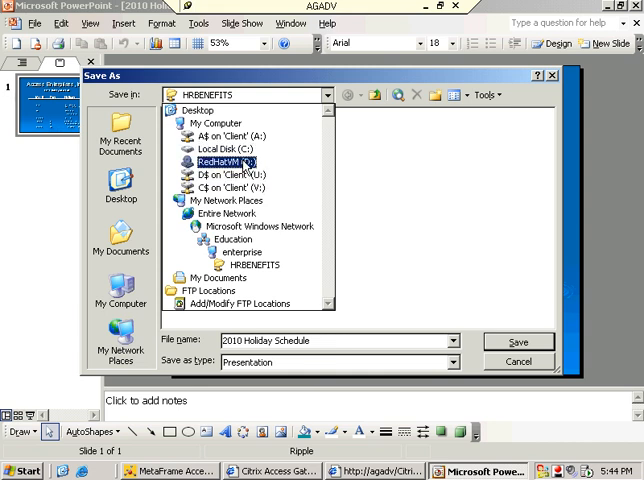
mouse_move(276, 180)
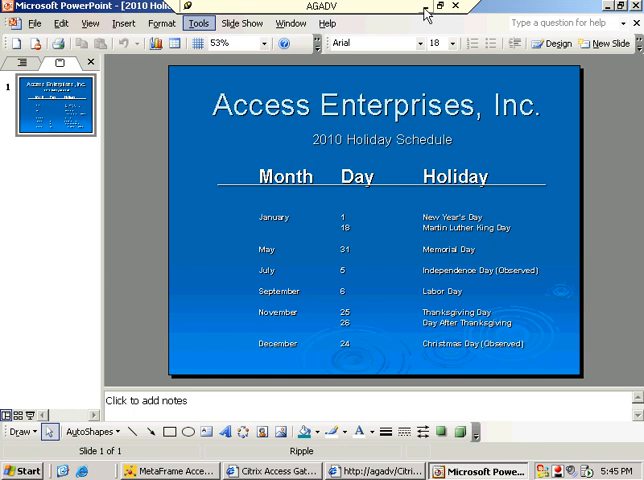
mouse_move(432, 12)
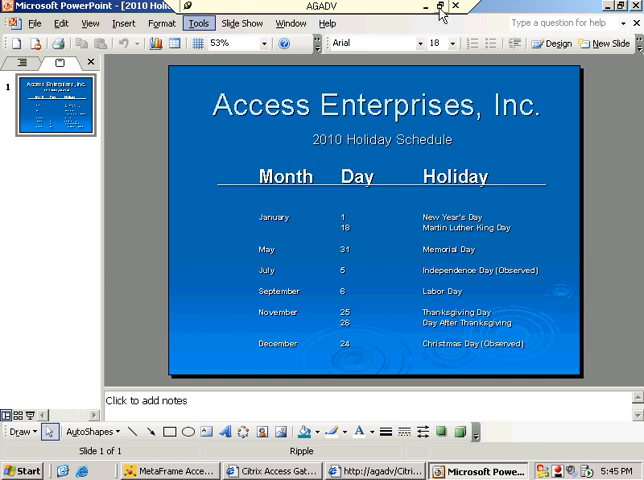
left_click(32, 24)
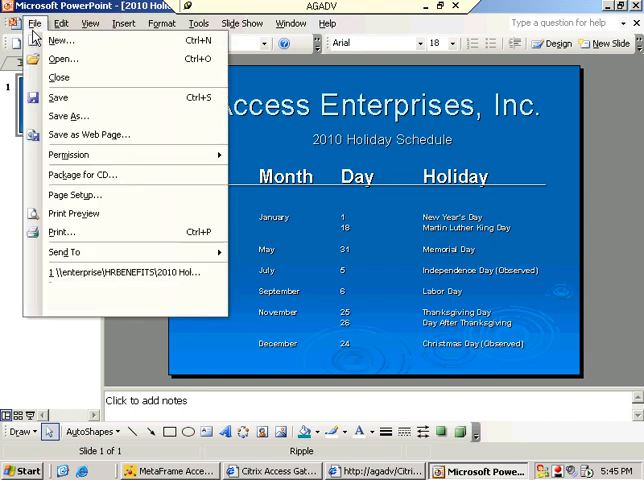
mouse_move(76, 196)
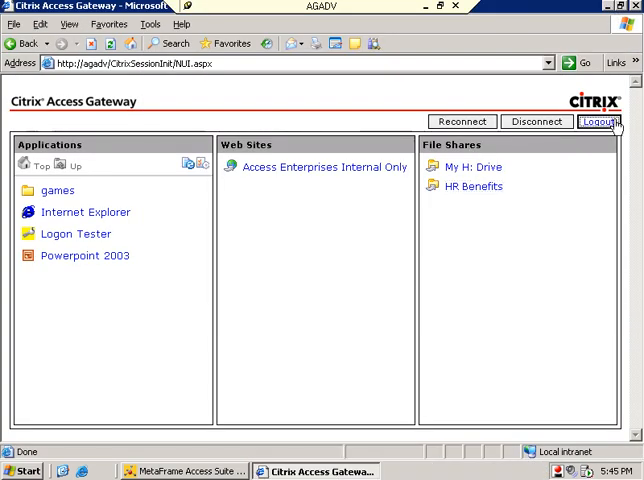
Log off the Access Gateway session, quitting all running applications
left_click(600, 120)
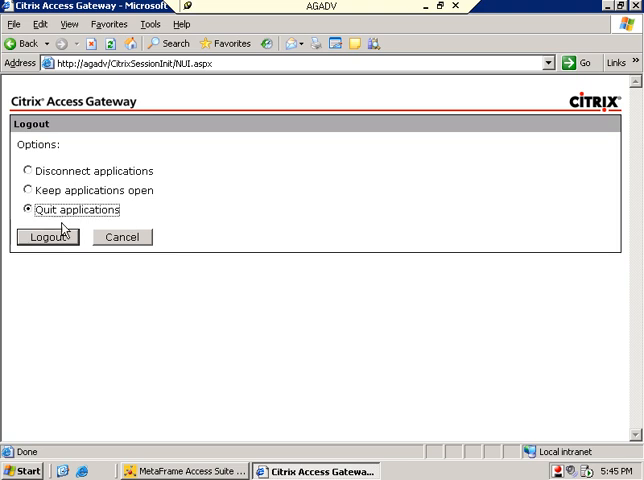
left_click(46, 236)
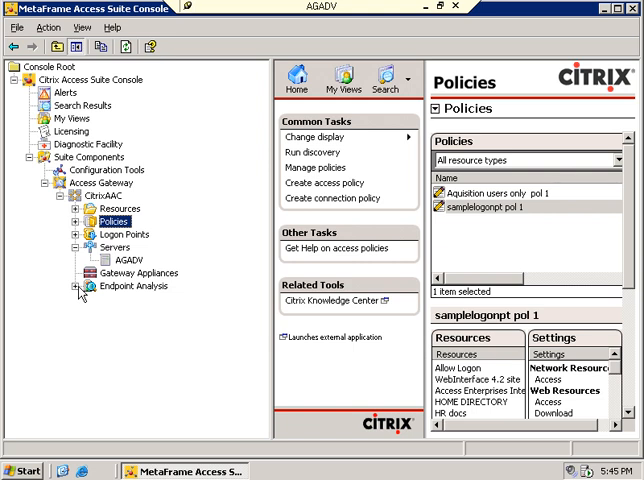
Expand Endpoint Analysis, select the win2k3 sp1 scan and dismiss its error message
left_click(80, 286)
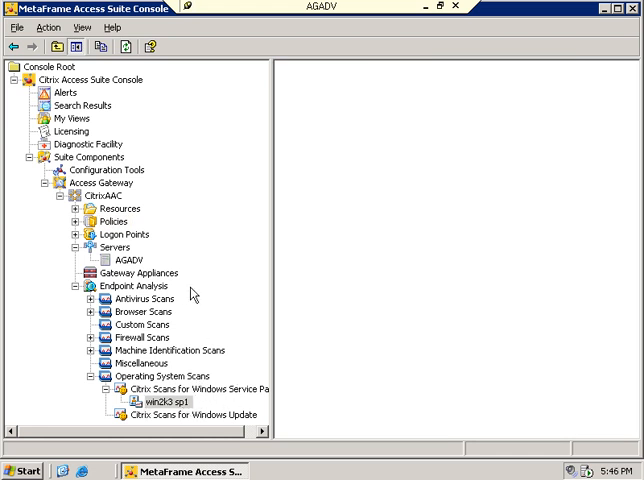
left_click(168, 400)
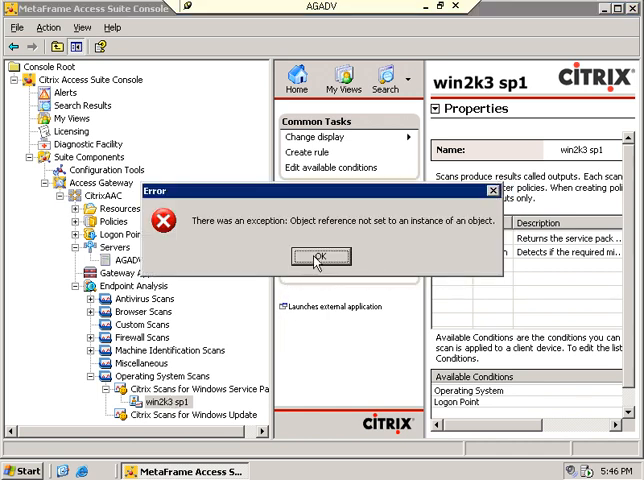
left_click(320, 256)
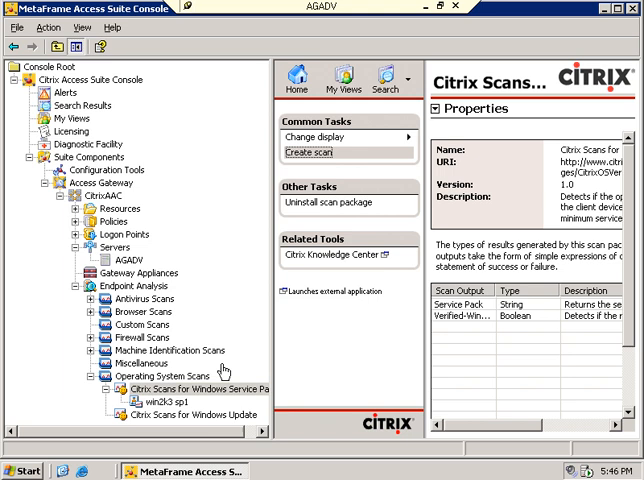
Start a new Windows Service Pack scan and name its rule win2k3 sp1
left_click(310, 152)
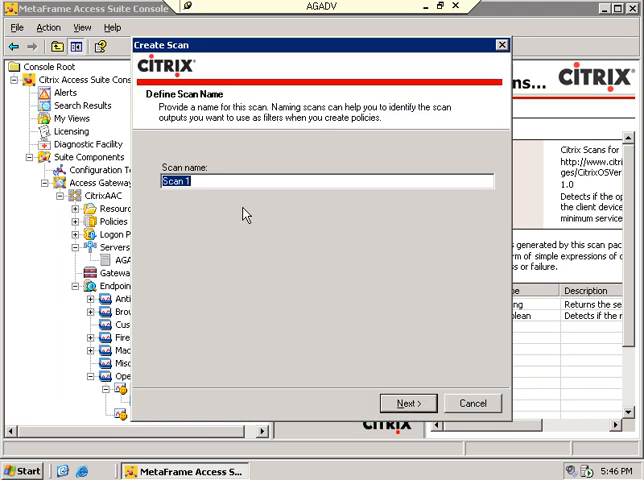
type("Win2K3 SP1")
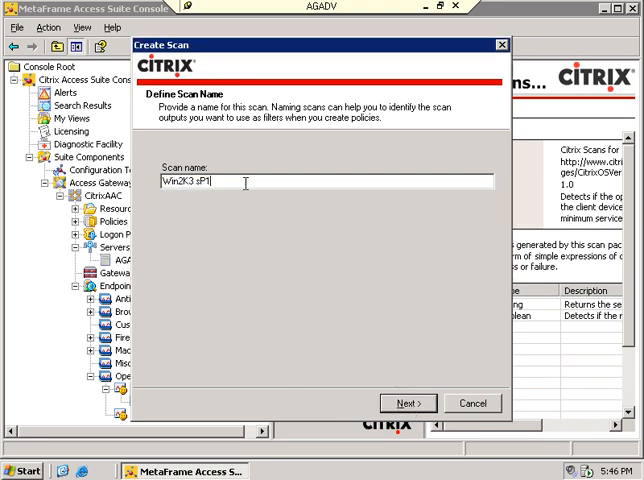
left_click(408, 404)
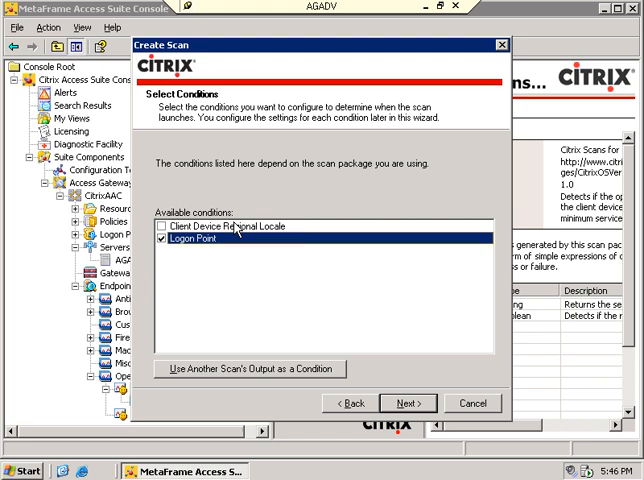
mouse_move(228, 400)
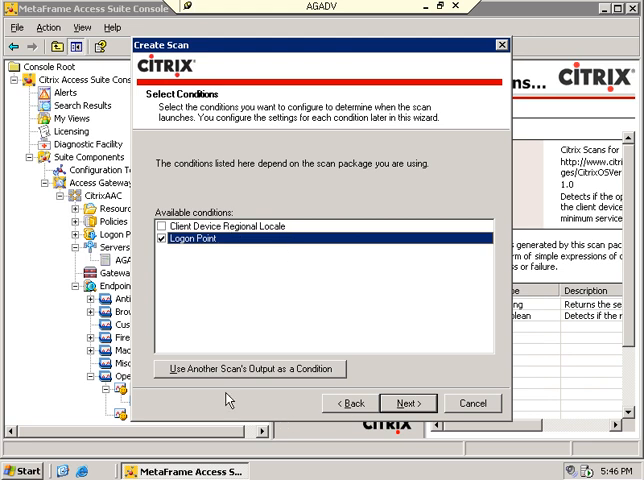
left_click(408, 402)
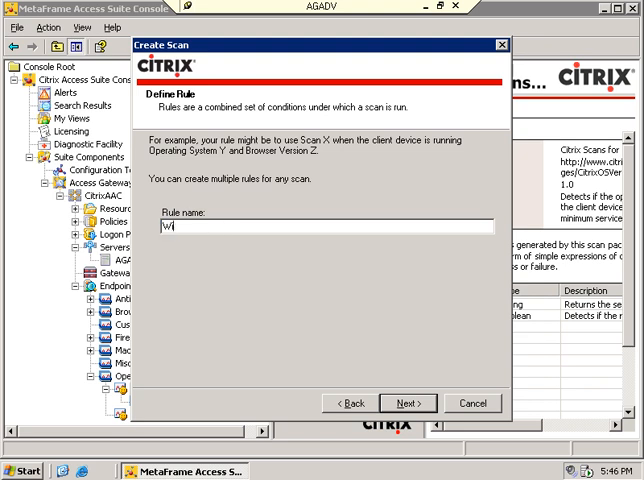
type("in2k3 sp1 ok")
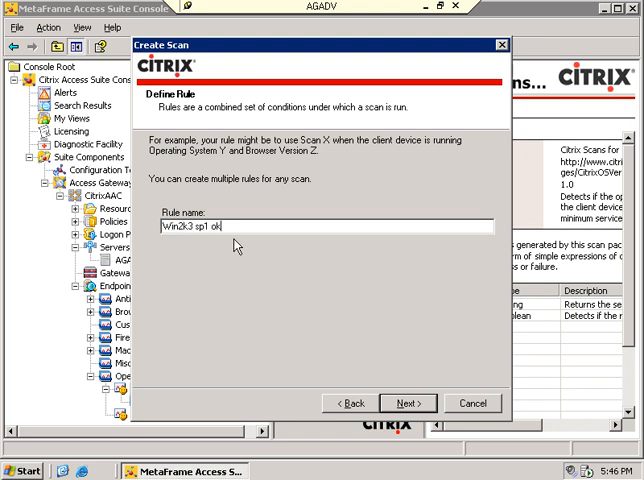
left_click(408, 404)
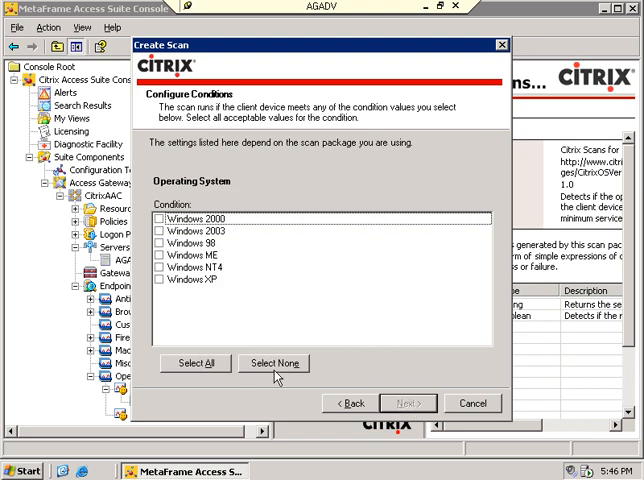
Require Windows 2003 on SampleLogonPoint with minimum Service Pack 1 and finish the rule
left_click(196, 364)
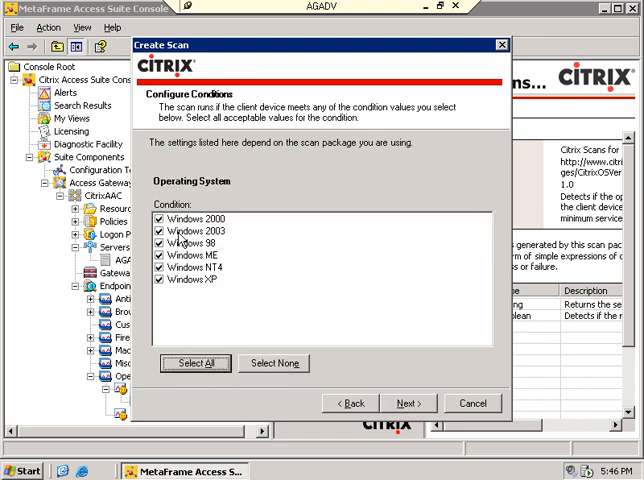
left_click(272, 364)
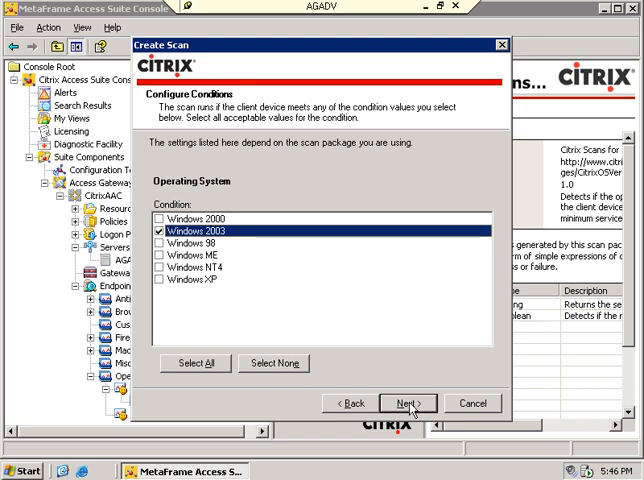
left_click(408, 404)
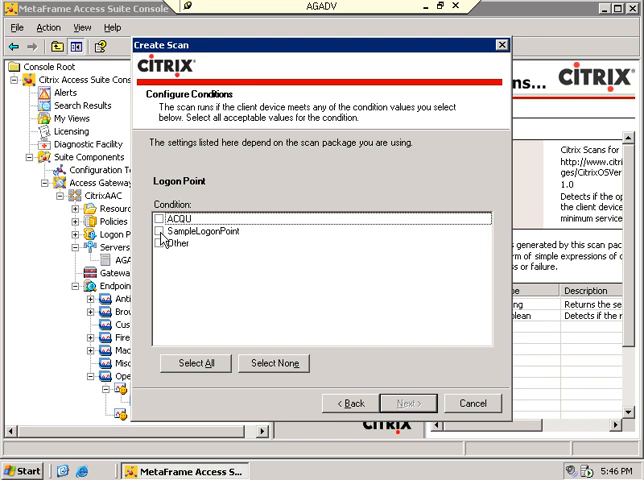
left_click(160, 232)
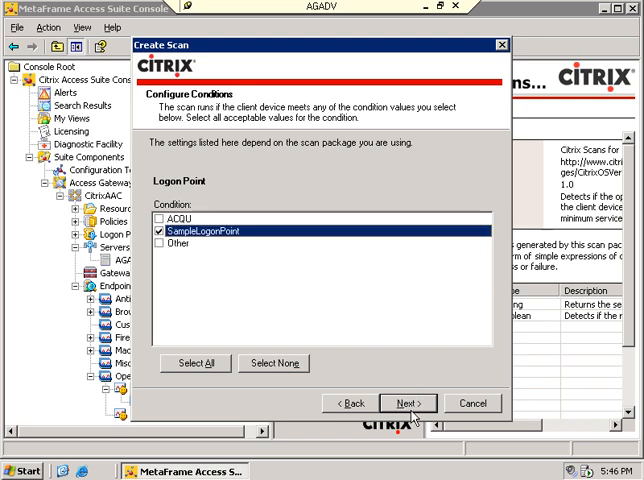
left_click(408, 404)
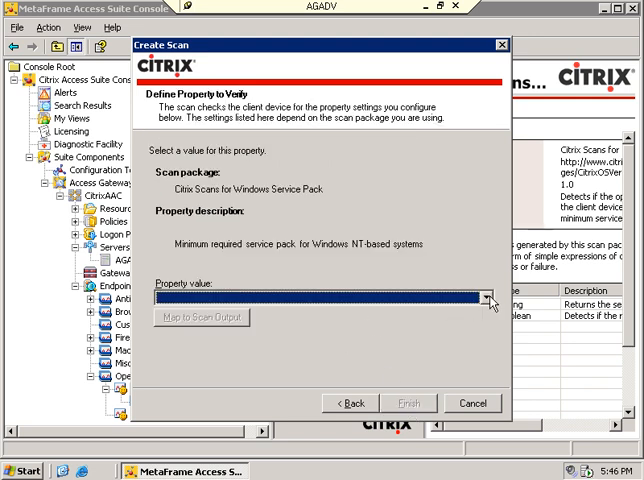
left_click(488, 298)
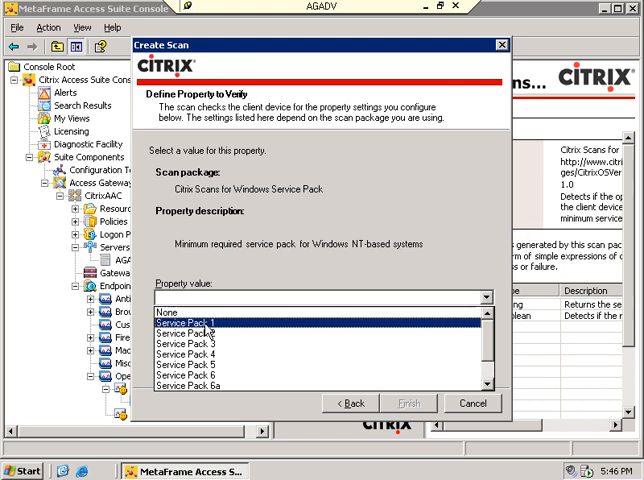
left_click(200, 324)
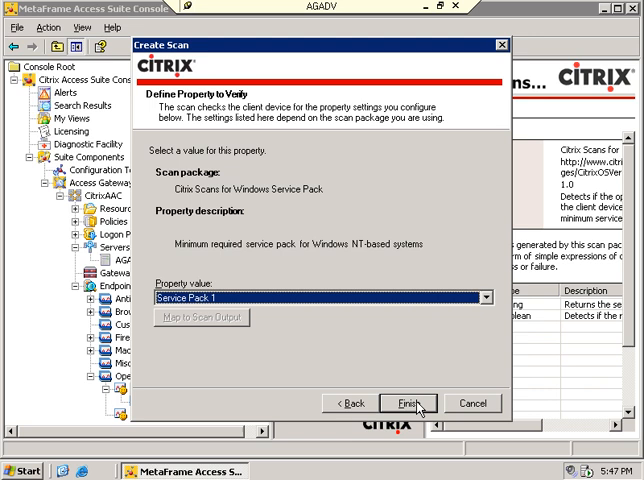
left_click(408, 404)
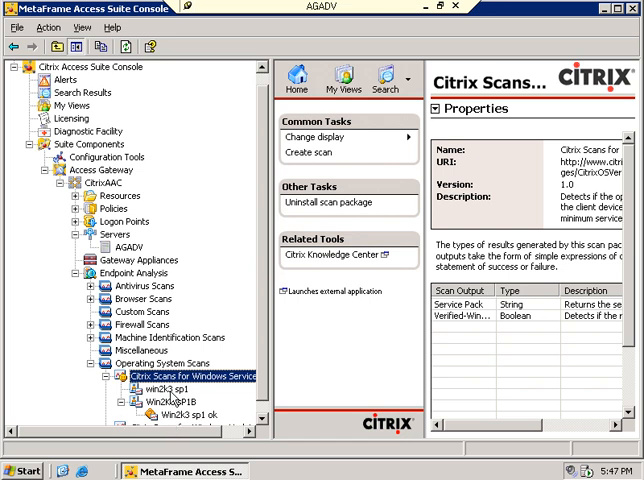
mouse_move(176, 398)
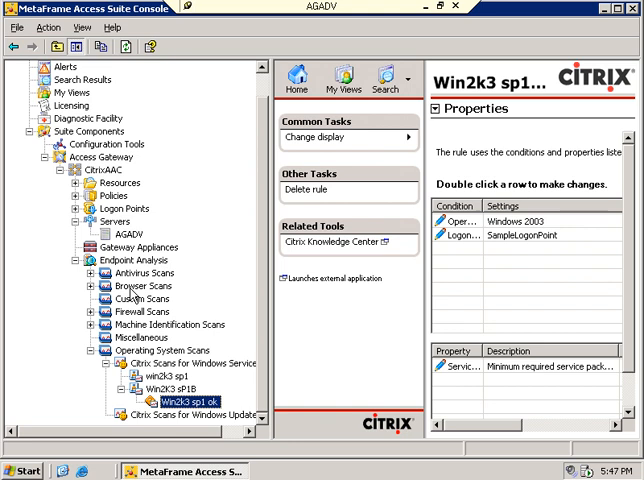
mouse_move(138, 298)
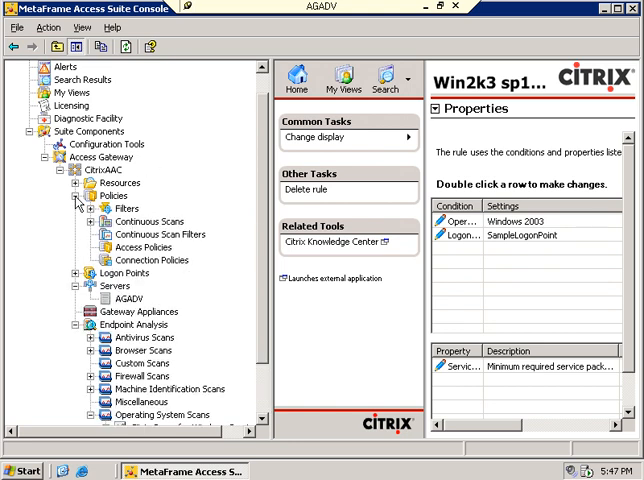
Select the Filters node under the CitrixAAC gateway policies
left_click(78, 208)
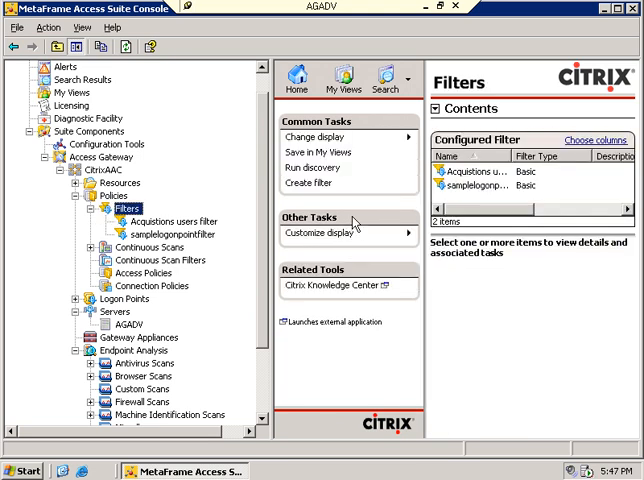
mouse_move(322, 184)
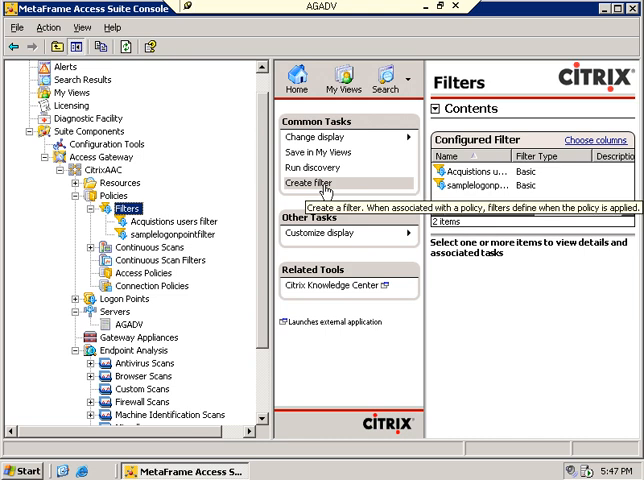
Start a new typical filter named FILTERA
left_click(316, 184)
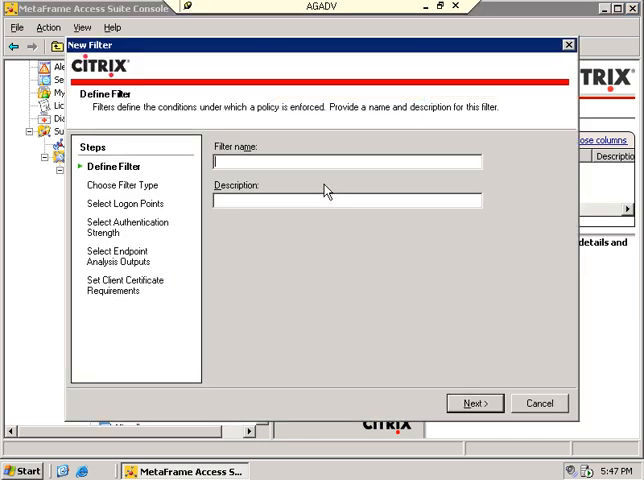
type("FIL")
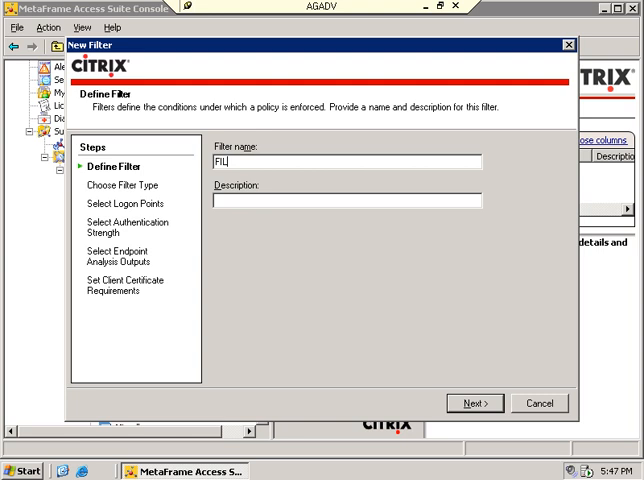
type("TERA")
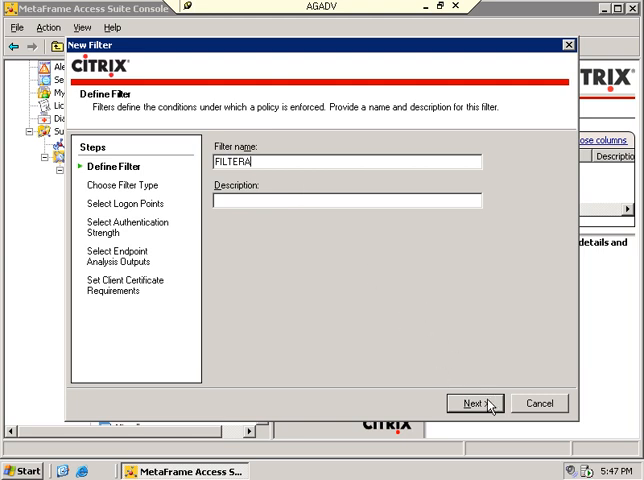
left_click(474, 404)
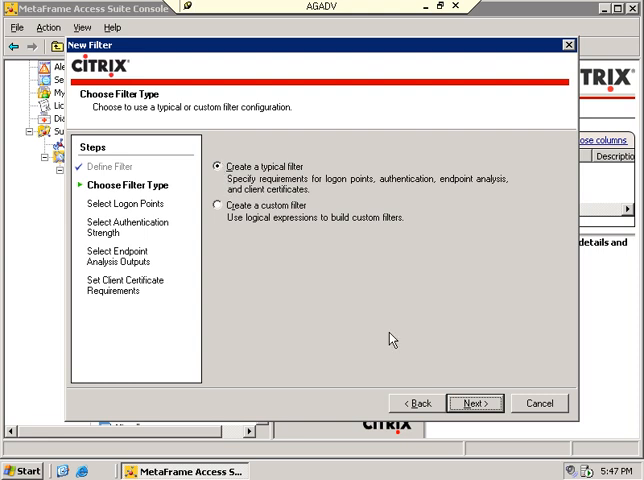
left_click(474, 404)
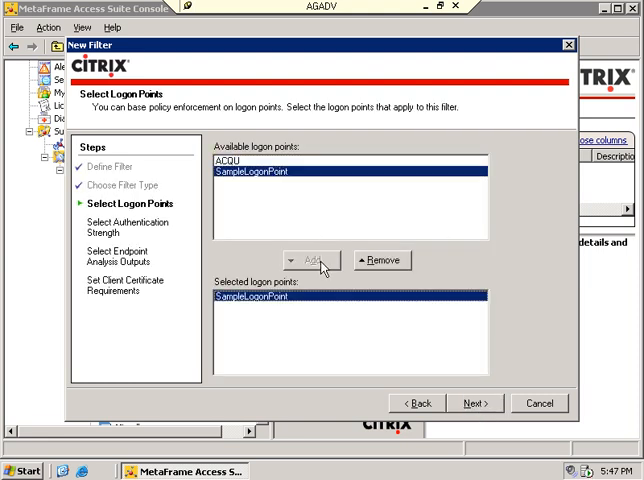
Add SampleLogonPoint, skip authentication and require the Windows Service Pack scan output
left_click(474, 404)
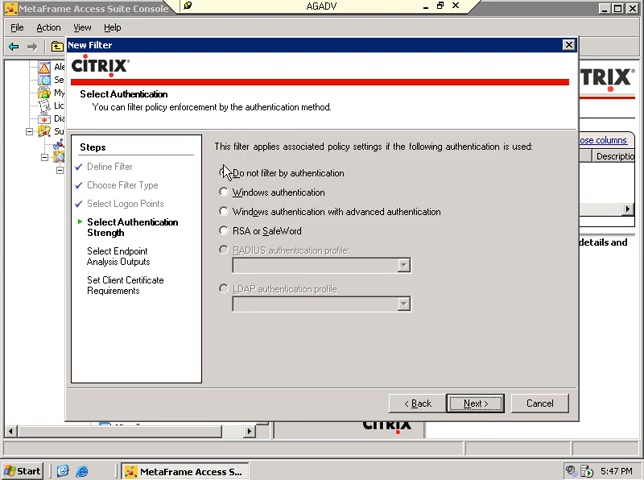
left_click(474, 404)
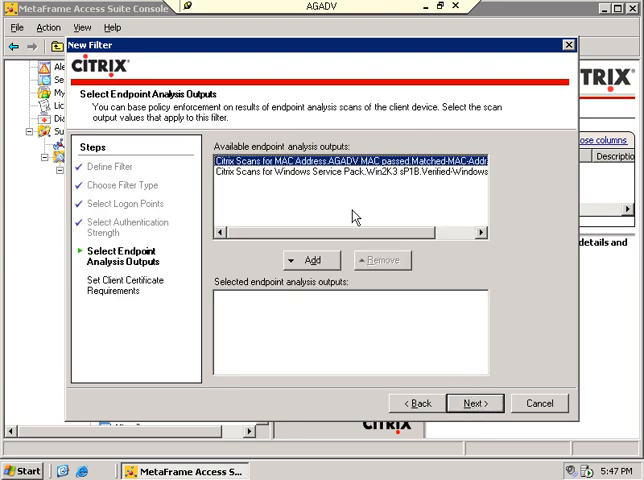
mouse_move(324, 172)
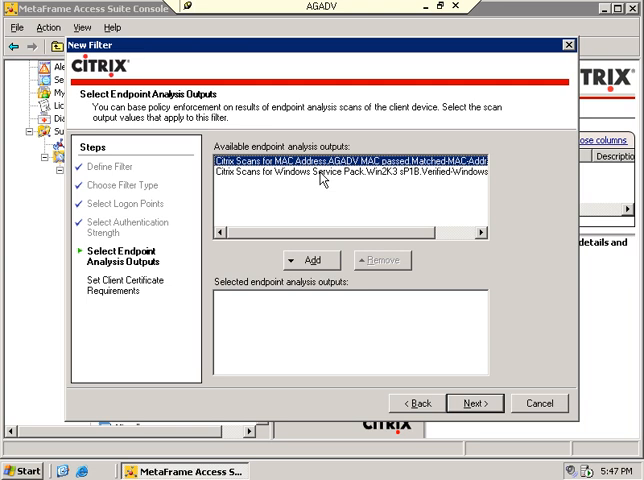
left_click(350, 184)
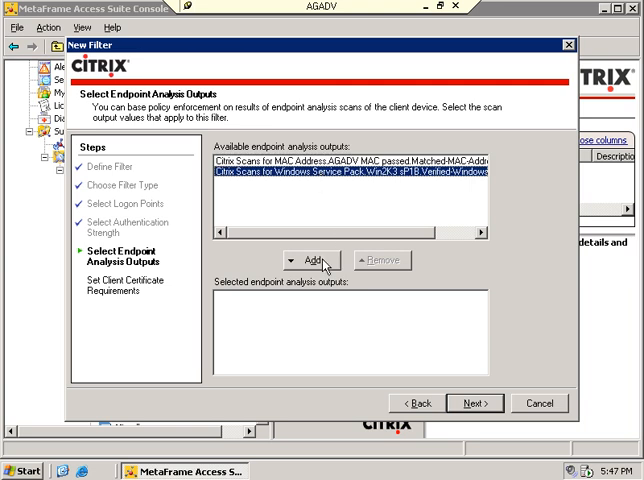
left_click(312, 260)
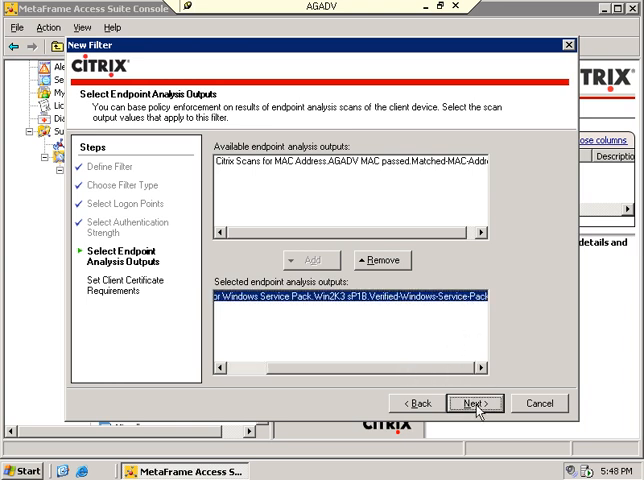
left_click(474, 404)
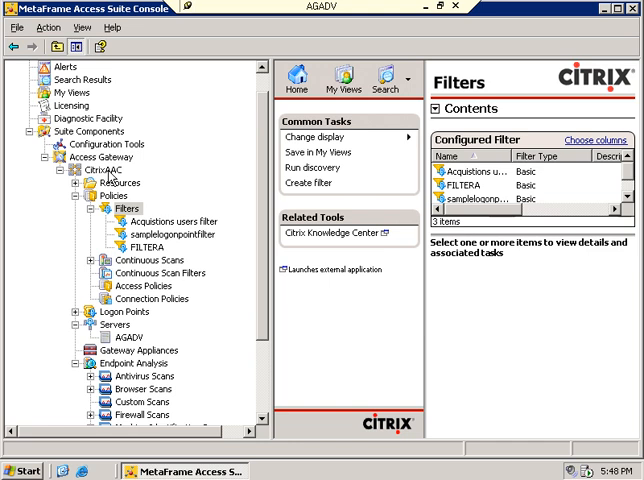
Select the CitrixAAC node, then switch to the PRESSERVB server desktop
left_click(104, 170)
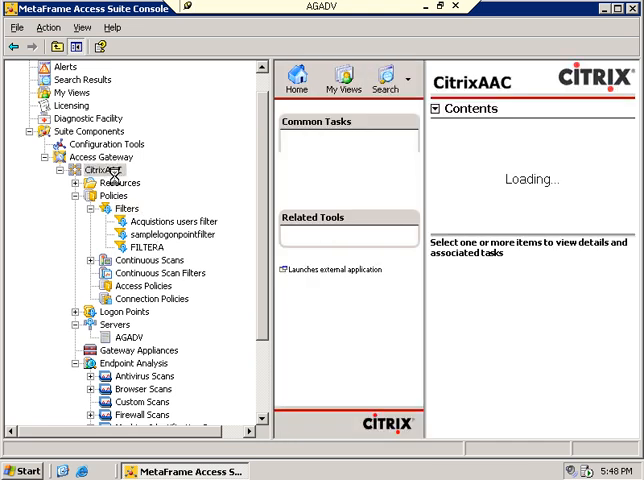
left_click(148, 246)
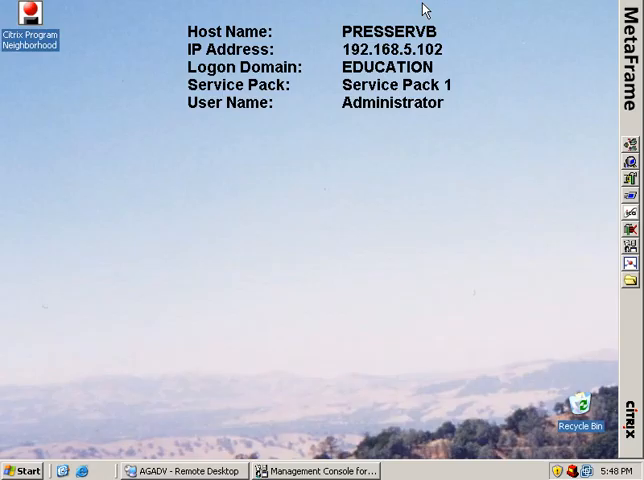
mouse_move(170, 384)
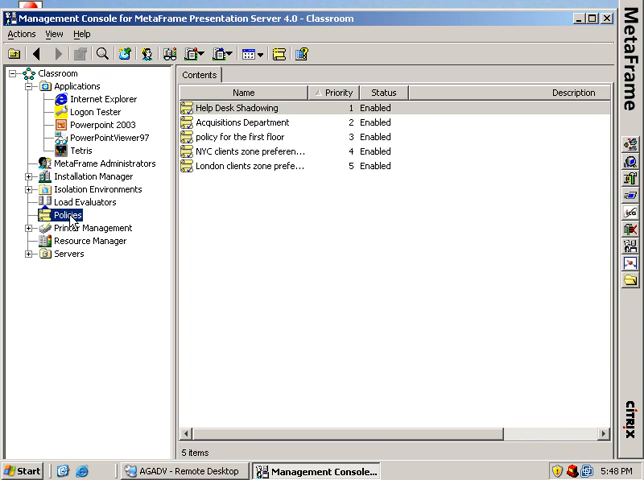
Create a policy named 'Do not map client drives in Windows 2K3 SP1'
right_click(66, 214)
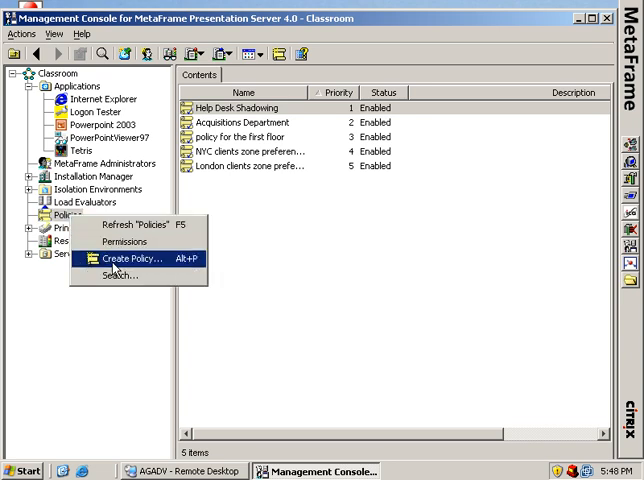
left_click(130, 260)
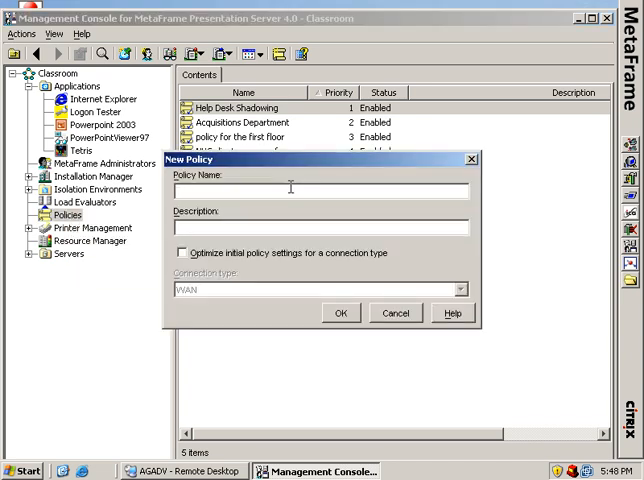
type("Don")
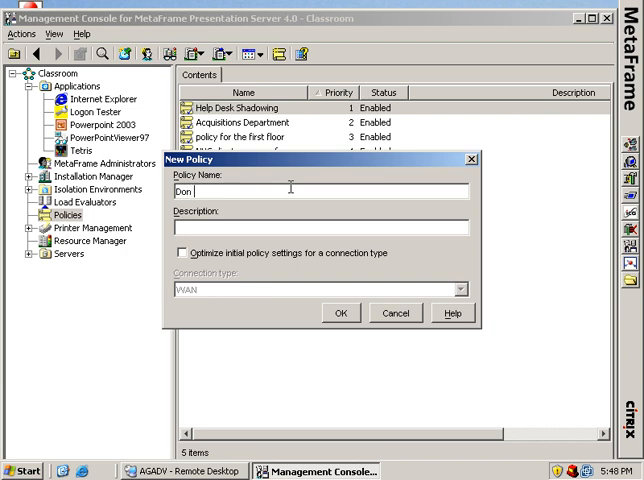
key("BackSpace")
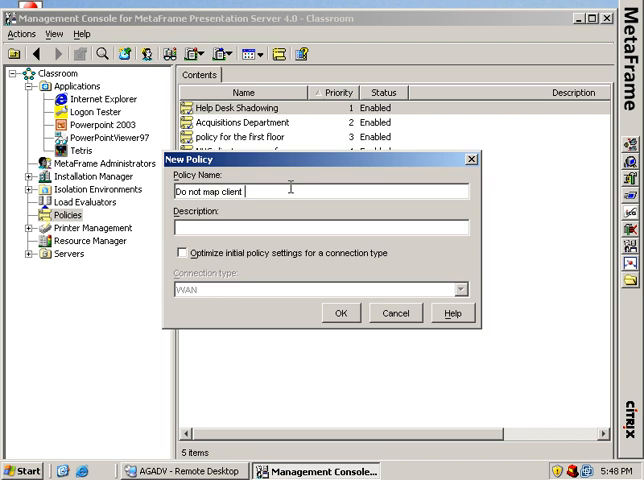
type("drives in")
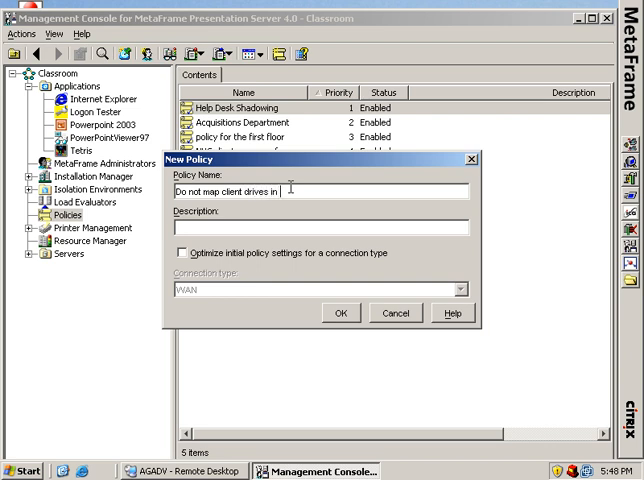
type("Windows 2")
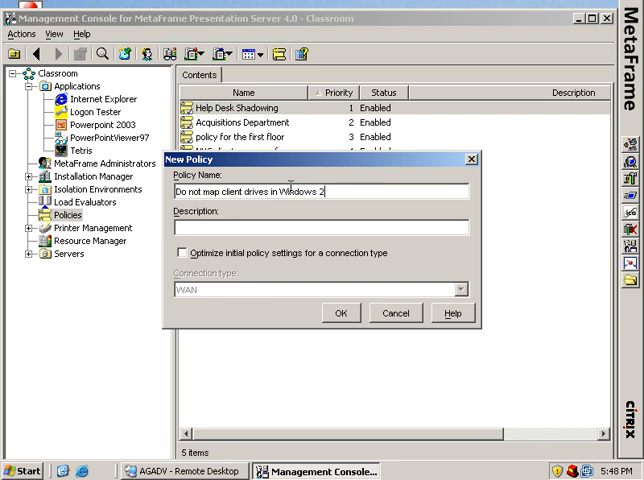
type("K3 SP1")
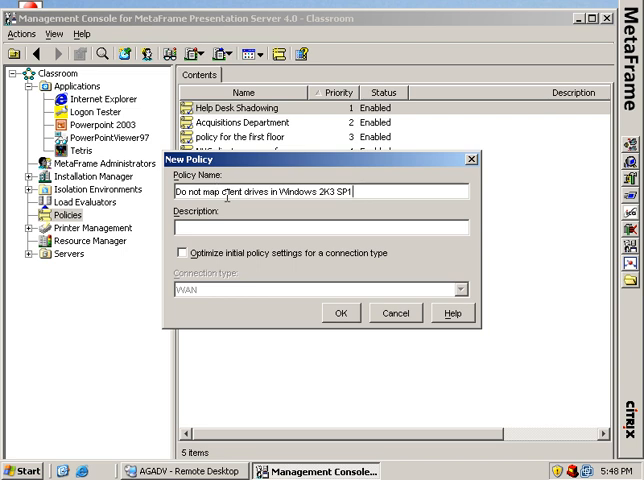
left_click(342, 312)
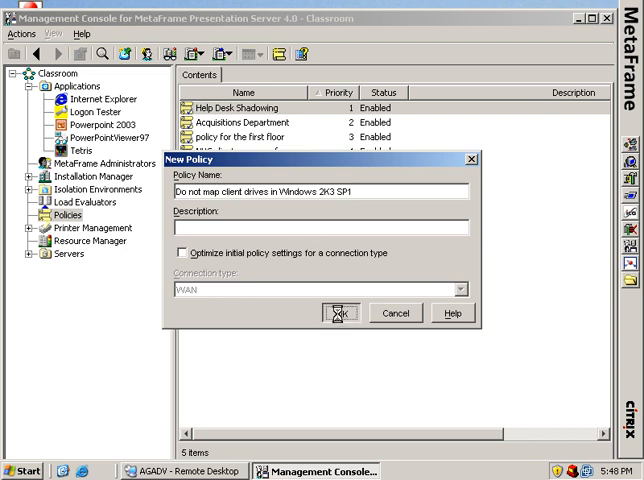
left_click(338, 312)
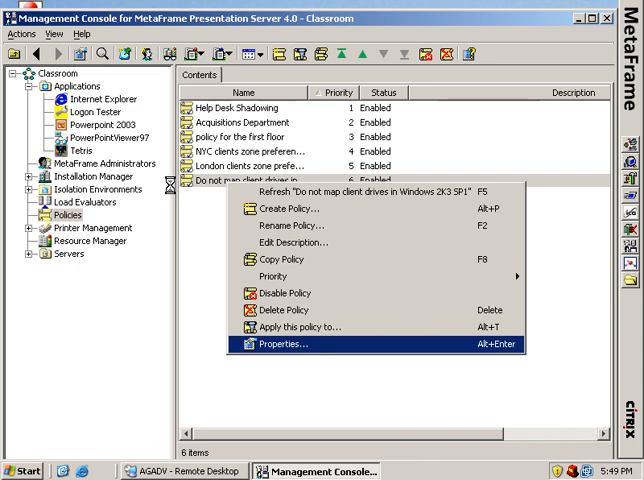
Under Client Devices > Resources > Drives, enable Connection as Do Not Connect and Mappings with all drives off, then apply
left_click(288, 344)
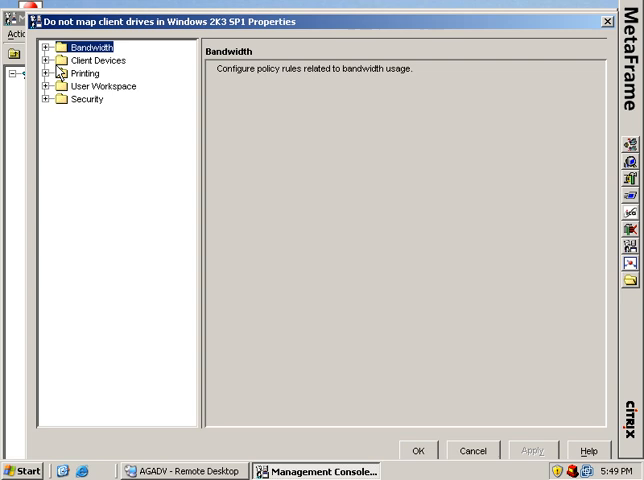
left_click(48, 60)
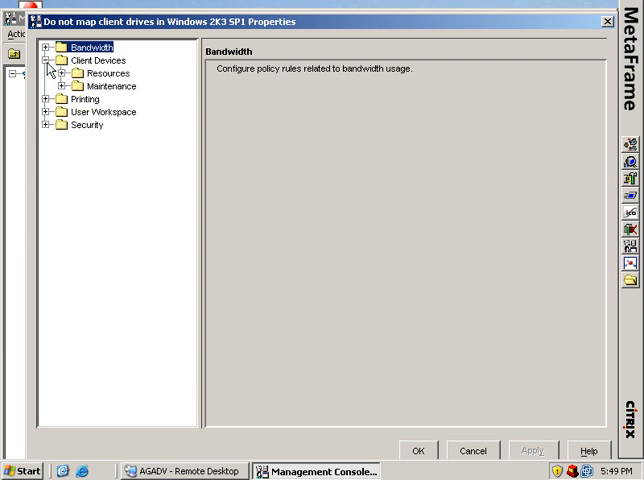
mouse_move(124, 72)
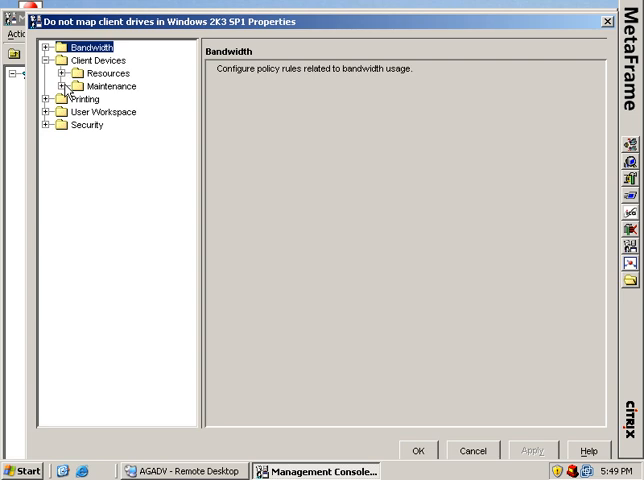
mouse_move(64, 84)
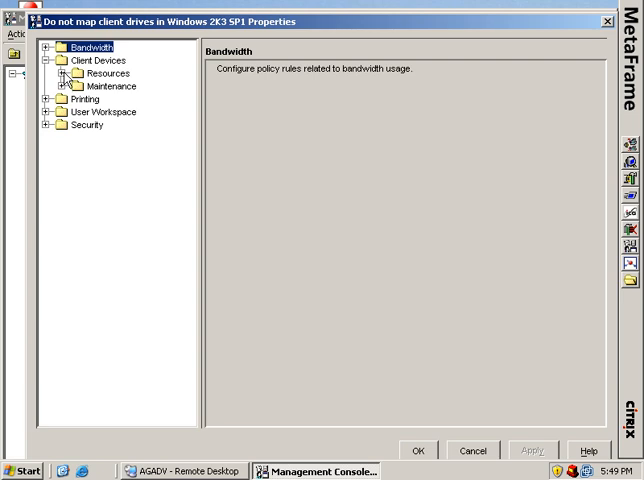
left_click(64, 72)
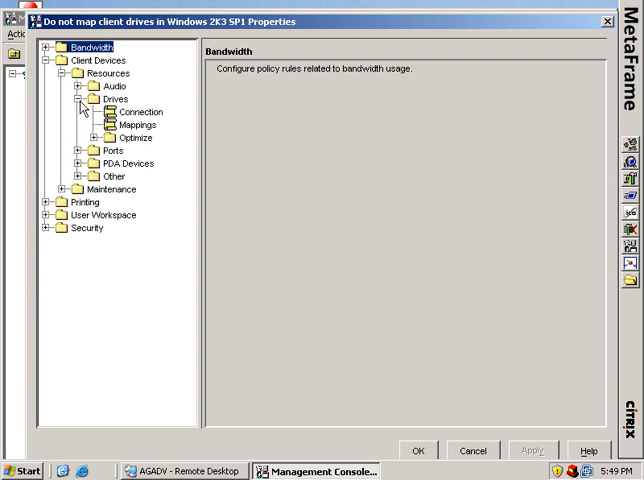
left_click(140, 112)
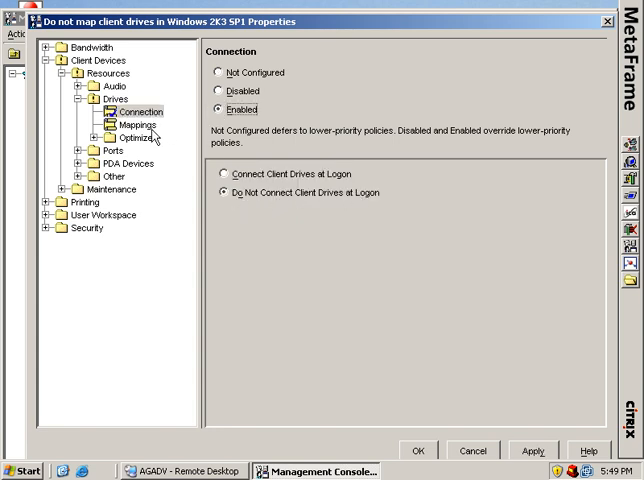
left_click(138, 124)
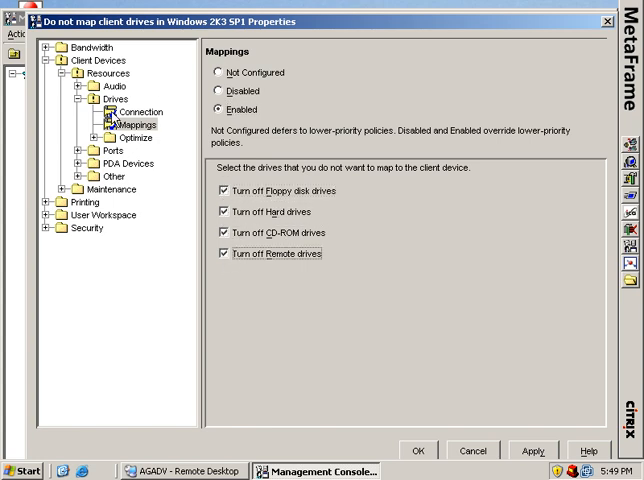
left_click(532, 450)
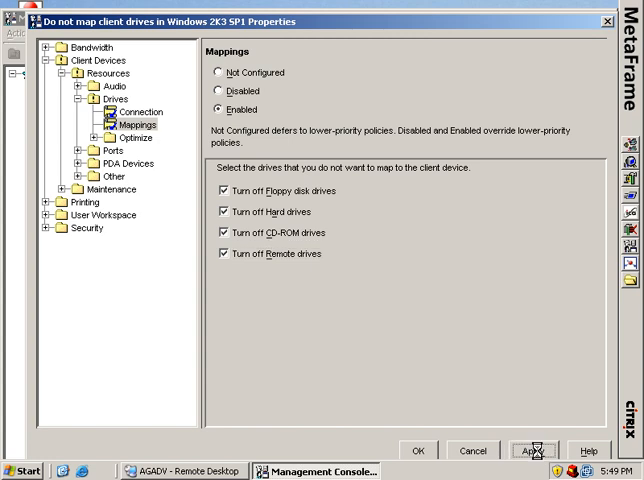
left_click(534, 450)
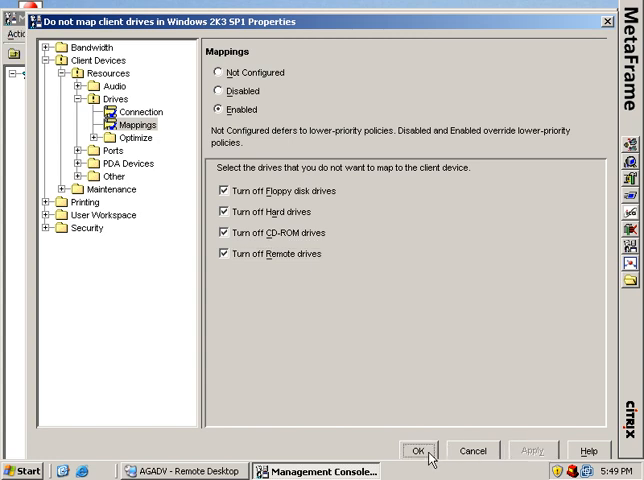
Confirm the drive policy's properties and select the new policy to set where it applies
left_click(420, 450)
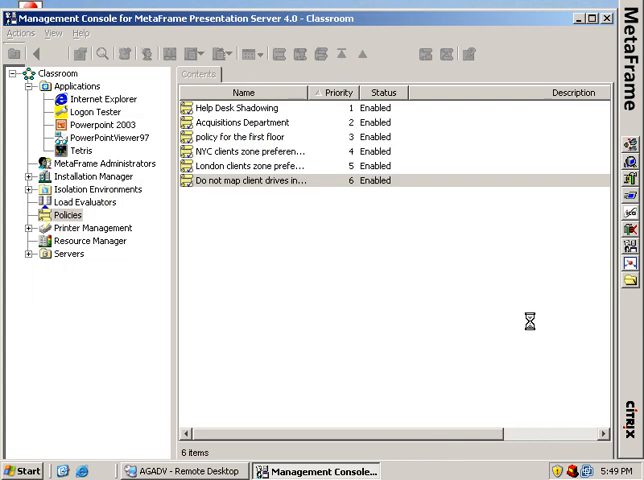
left_click(248, 180)
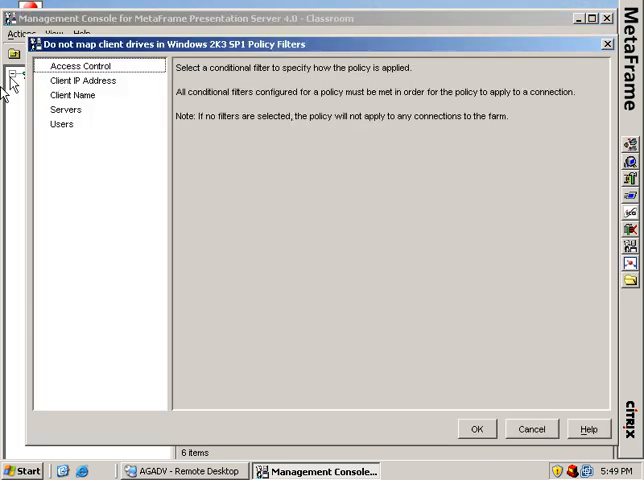
mouse_move(82, 100)
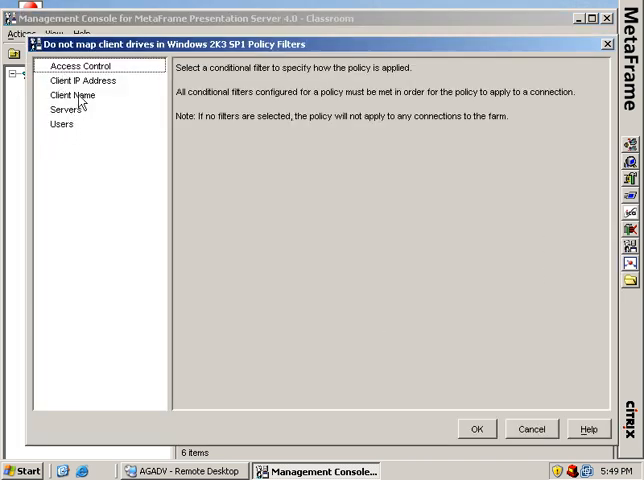
Enable Access Control filtering for Secure Access Manager connections meeting listed filters, and start adding one
left_click(80, 64)
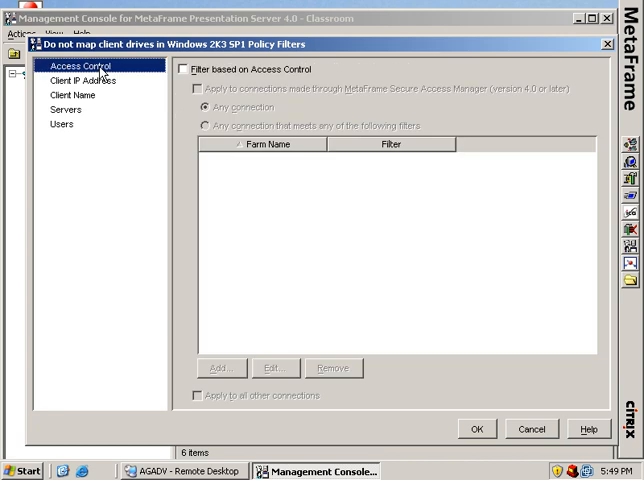
left_click(184, 68)
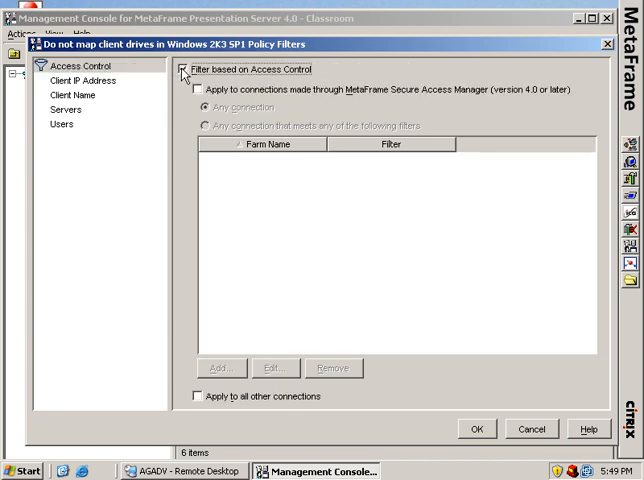
left_click(204, 68)
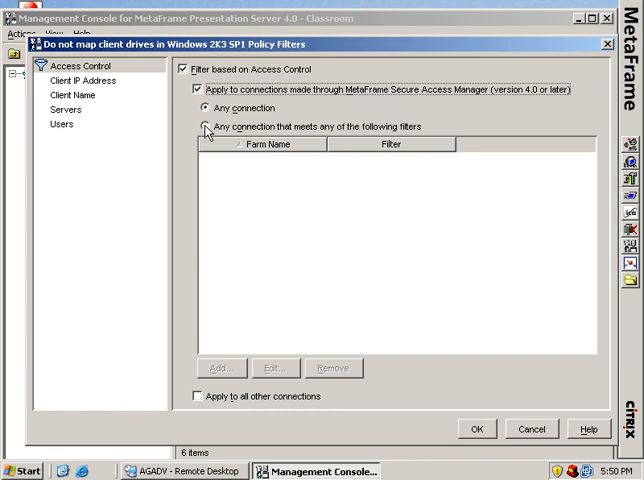
left_click(204, 126)
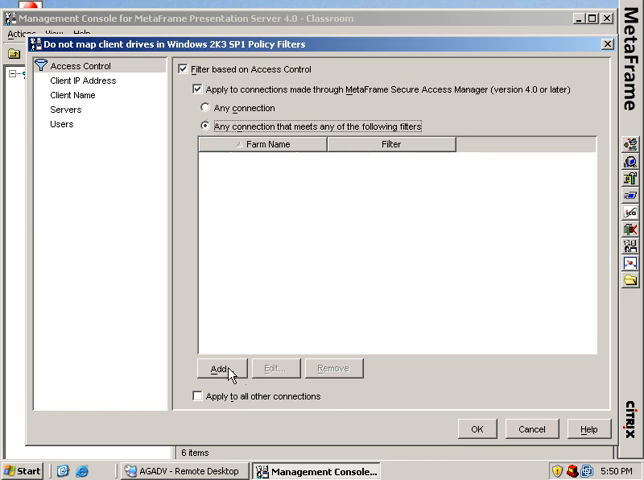
left_click(220, 368)
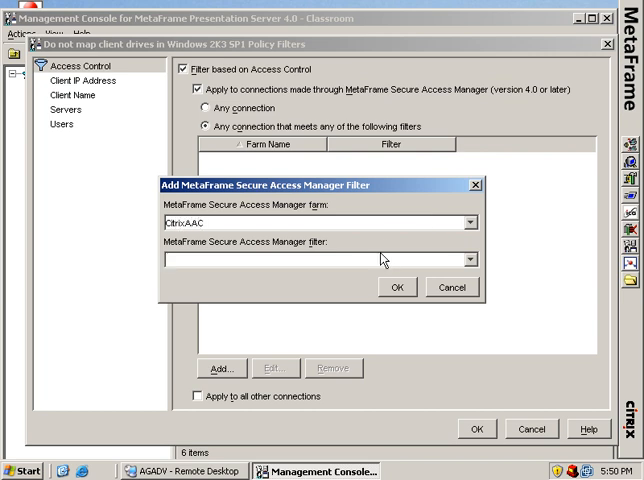
Add filter FILTERA for farm CitrixAAC to the policy's Access Control list
type("F")
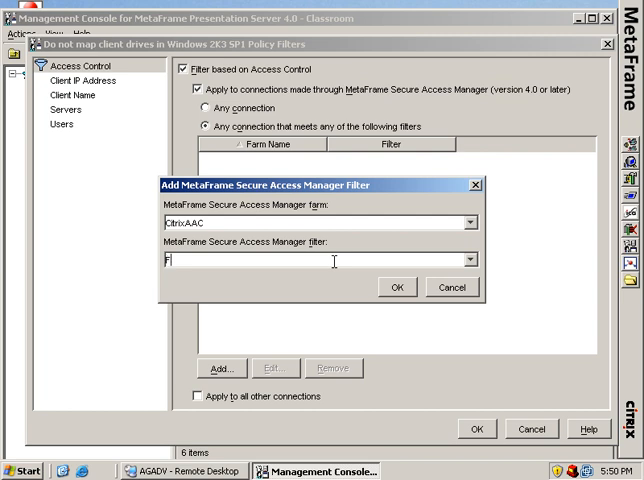
type("ILTERA")
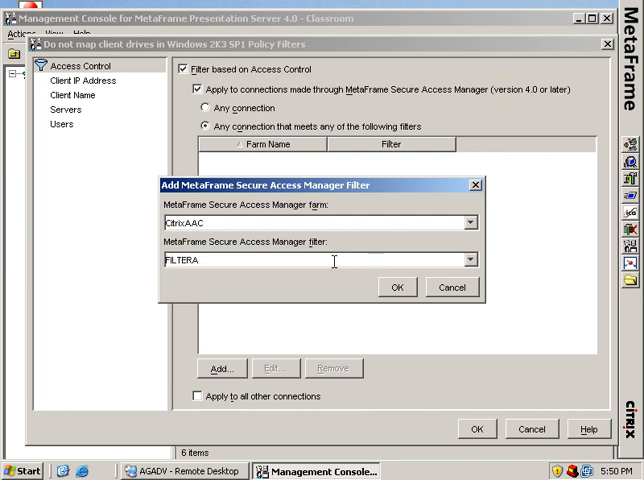
left_click(396, 288)
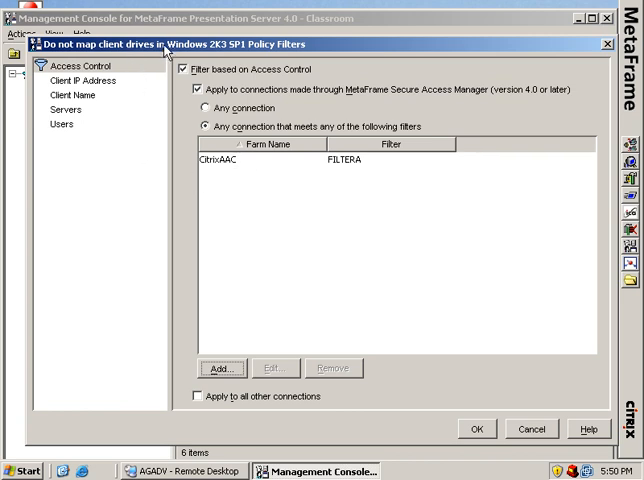
mouse_move(348, 164)
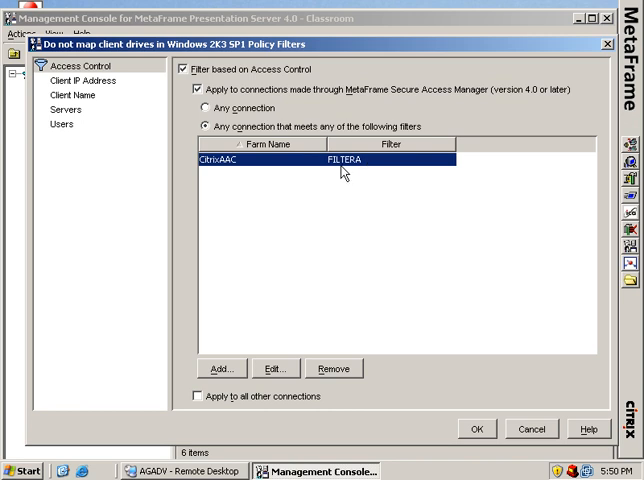
mouse_move(476, 444)
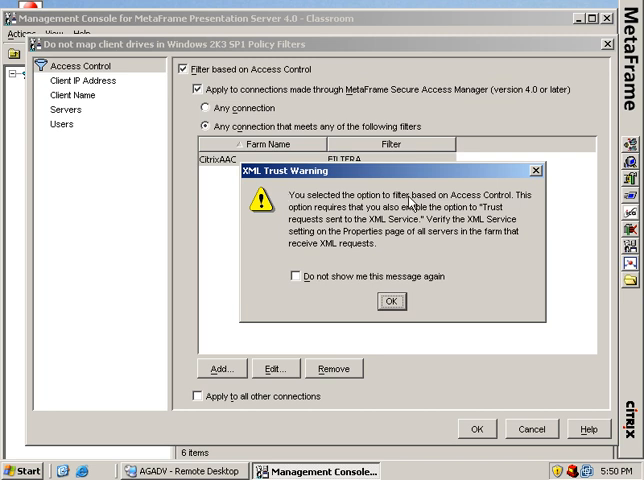
mouse_move(416, 202)
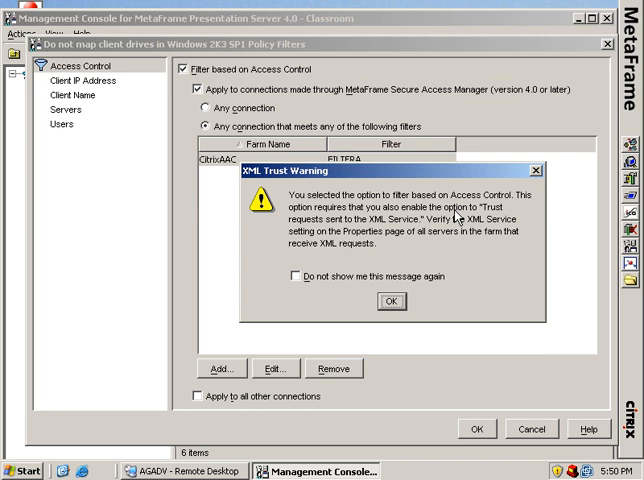
mouse_move(452, 282)
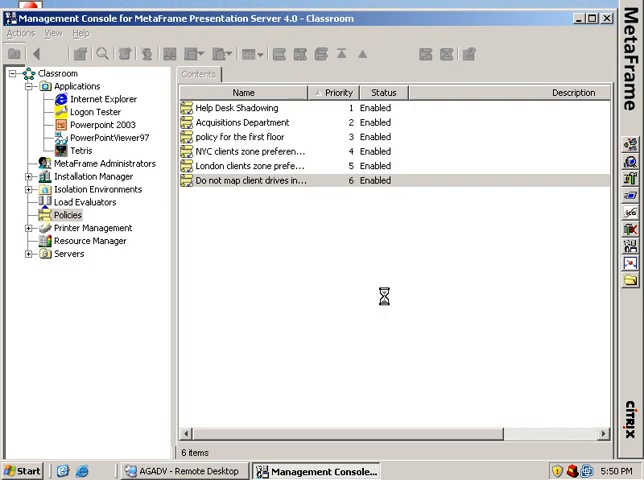
Expand the farm's Servers node and select server PRESSERVA
left_click(32, 252)
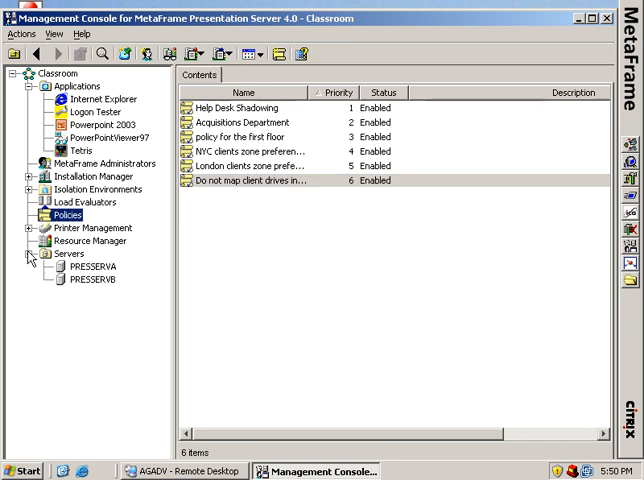
left_click(82, 264)
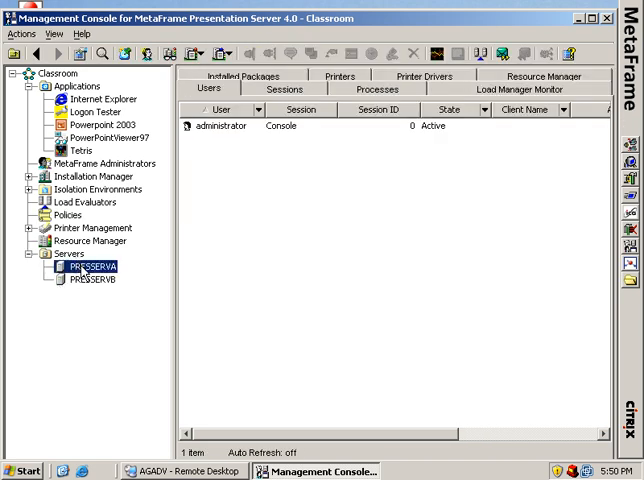
In PRESSERVA's properties, keep 'Trust requests sent to the XML Service' checked and confirm
right_click(92, 264)
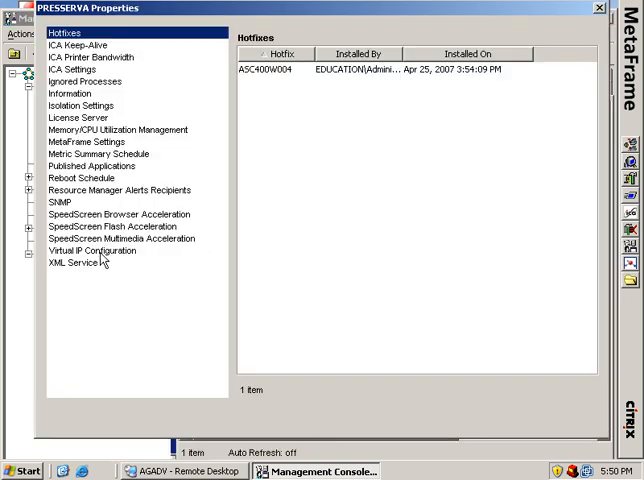
left_click(72, 262)
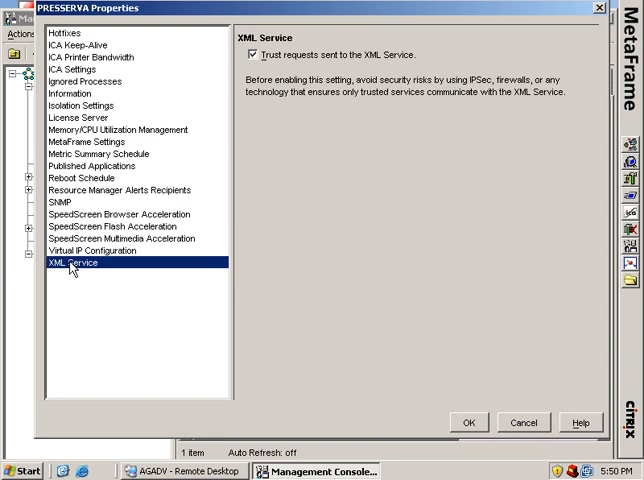
left_click(524, 422)
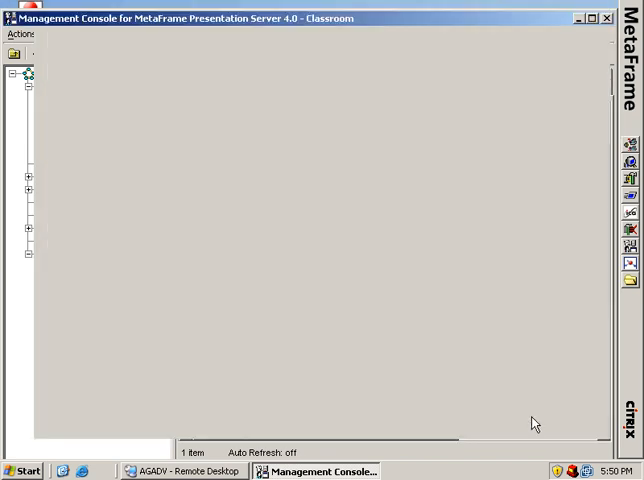
left_click(90, 280)
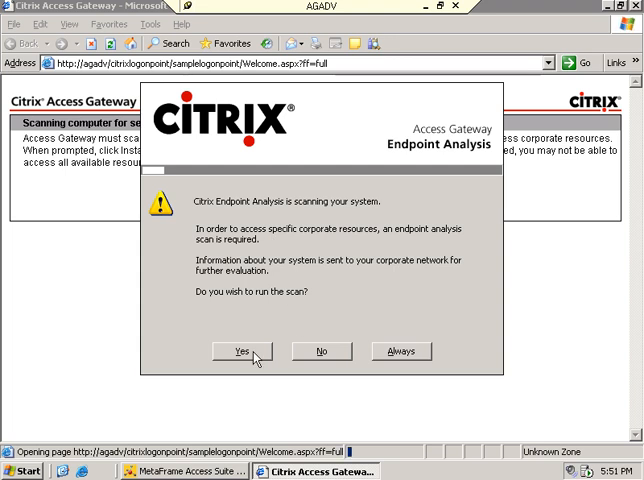
Allow the Endpoint Analysis scan, enter the password and log in to the access portal
left_click(240, 352)
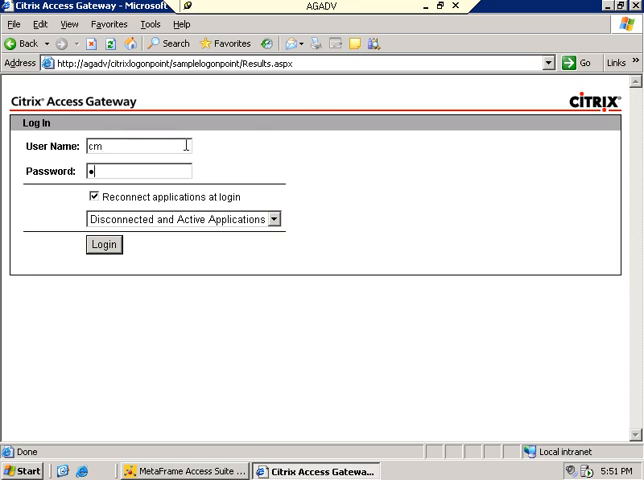
type("password")
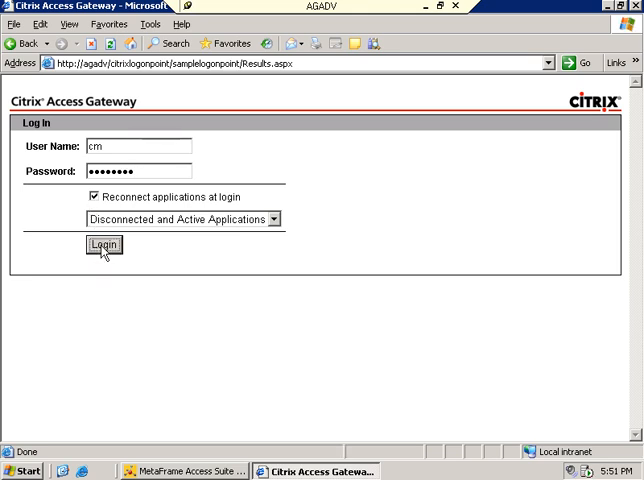
left_click(104, 244)
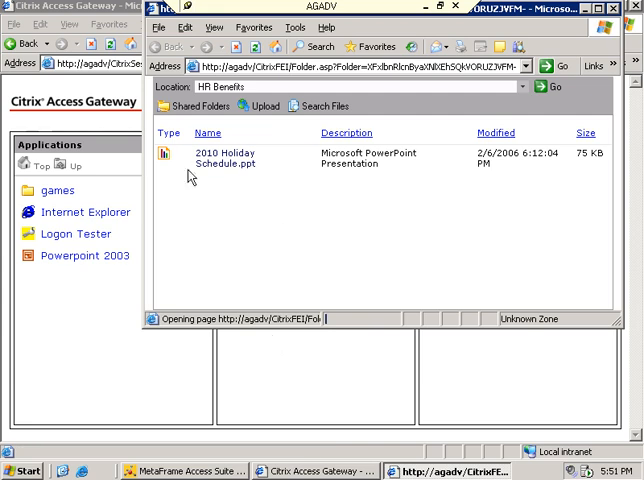
Launch 2010 Holiday Schedule.ppt from the HR Benefits folder into PowerPoint
left_click(220, 156)
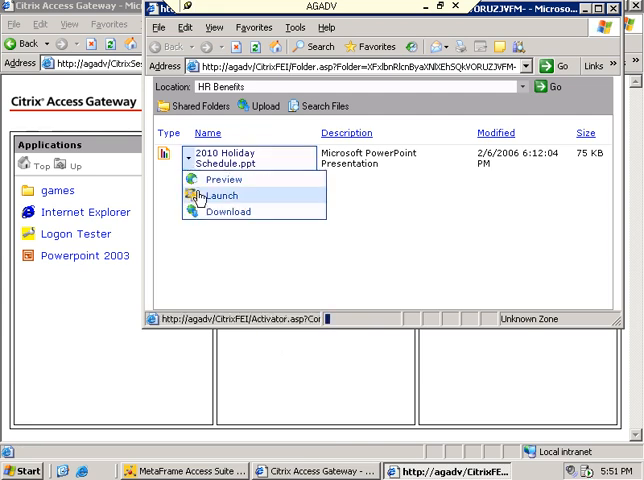
left_click(216, 196)
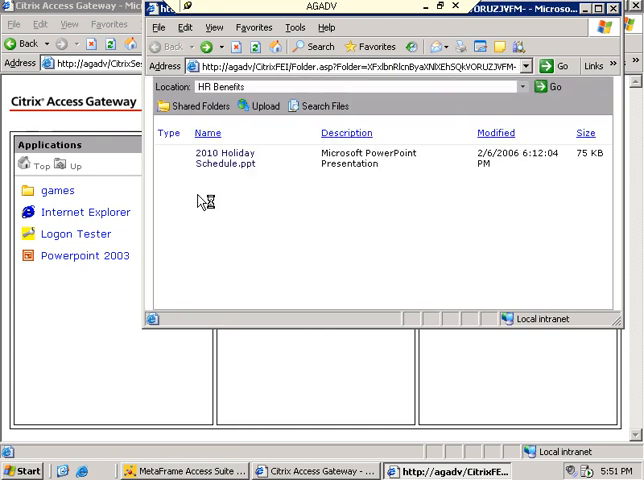
left_click(84, 256)
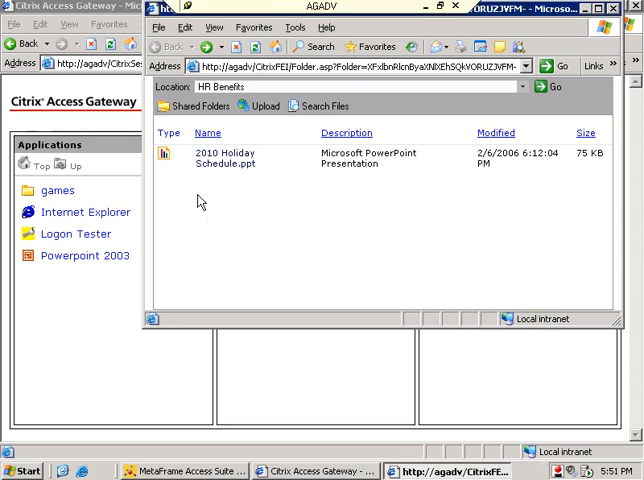
left_click(84, 256)
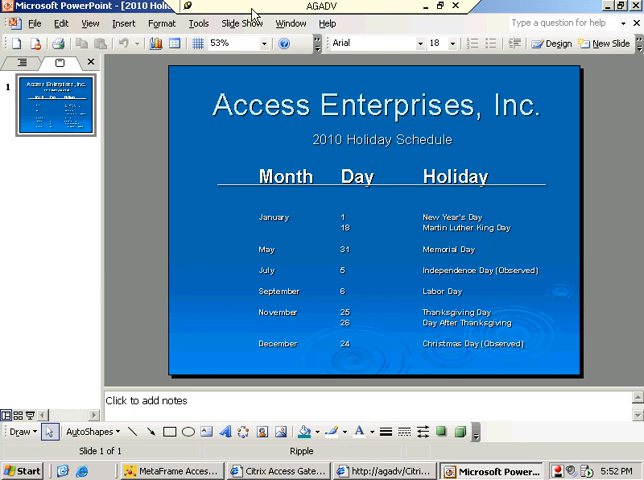
left_click(32, 24)
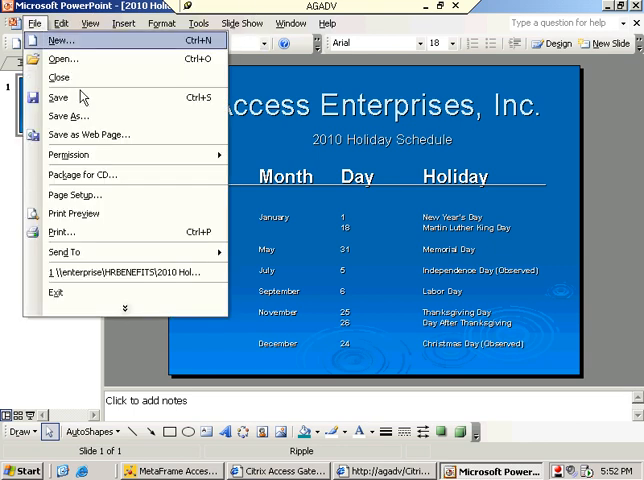
left_click(74, 116)
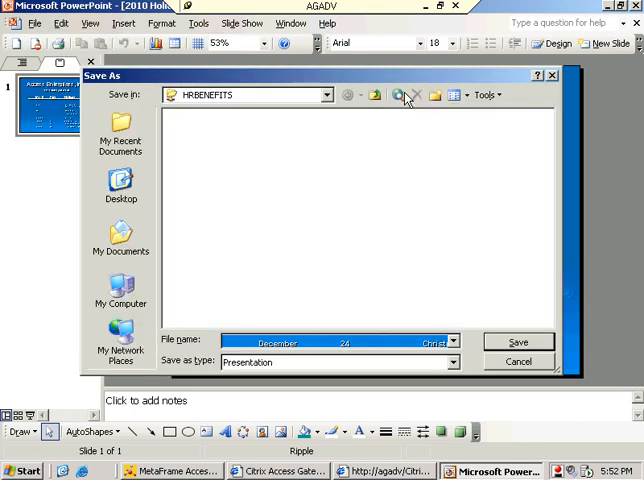
left_click(328, 96)
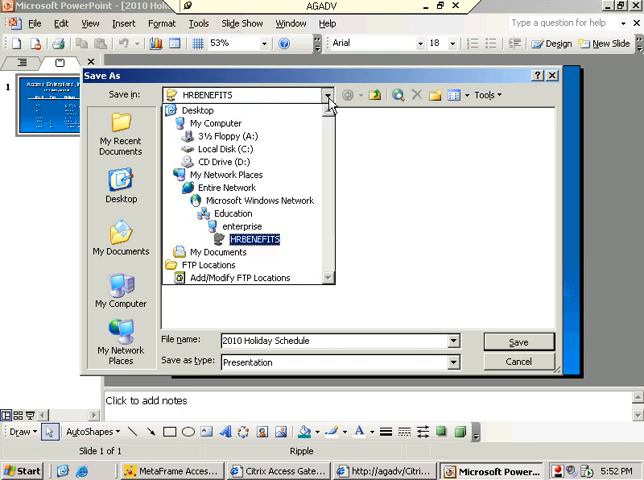
left_click(228, 148)
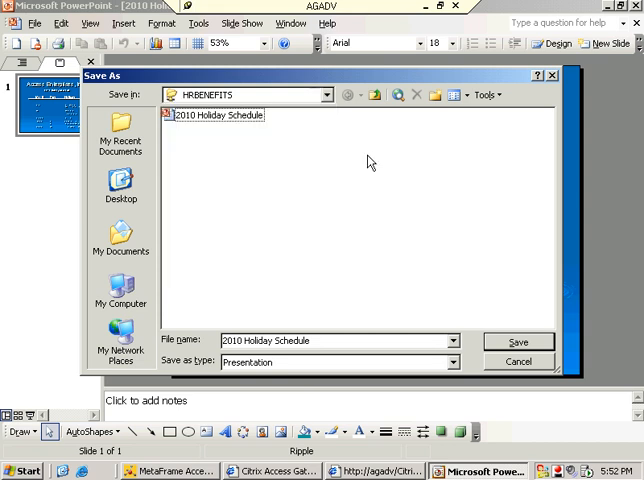
left_click(518, 340)
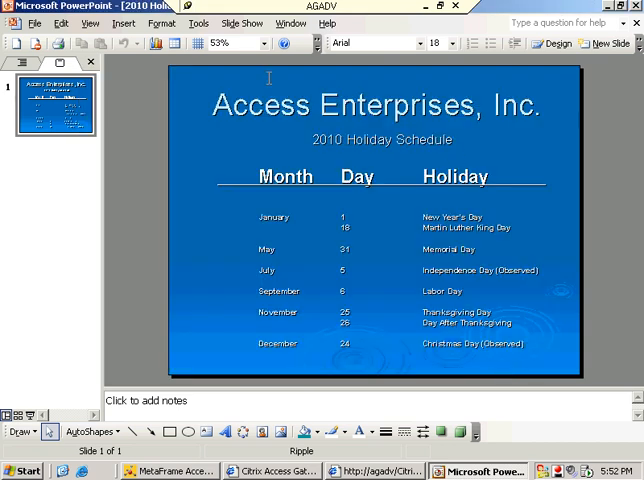